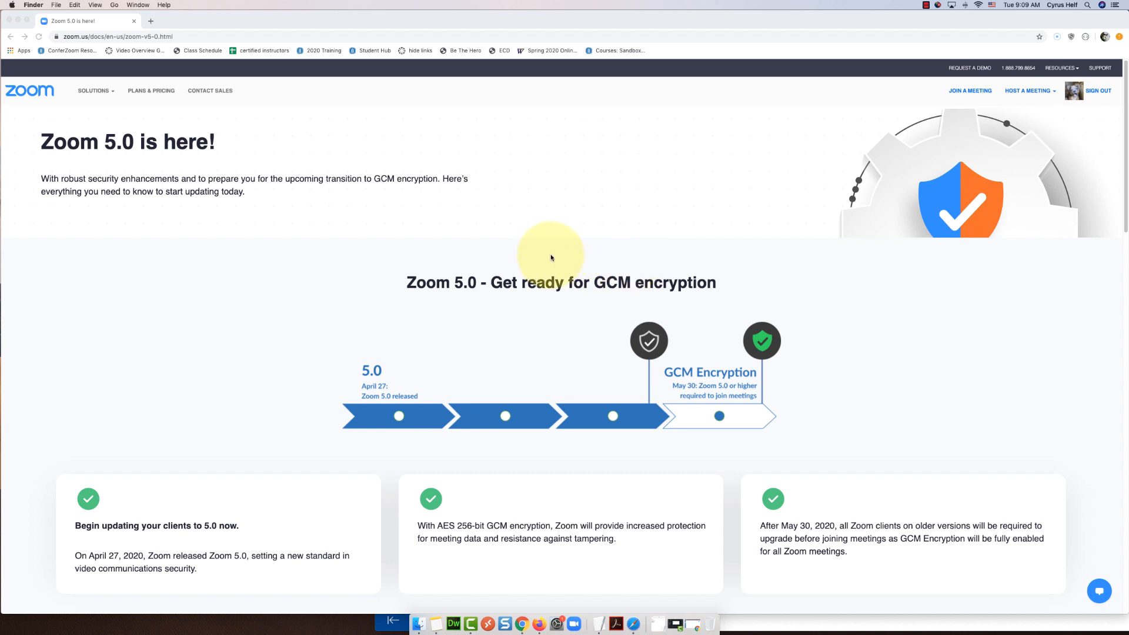
pyautogui.moveTo(649, 339)
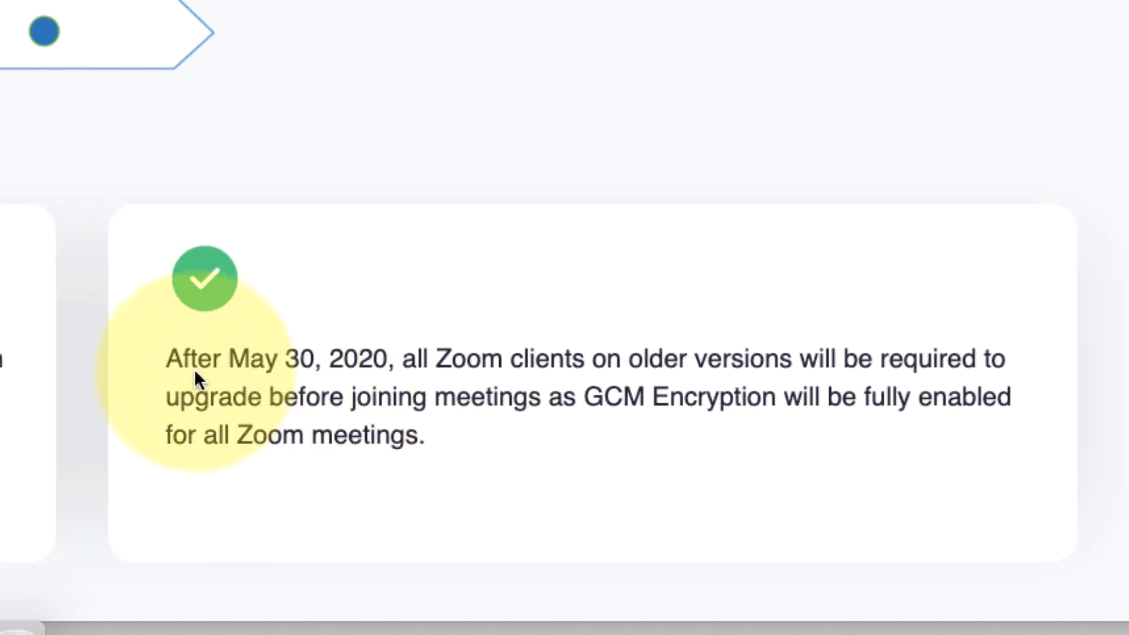
pyautogui.moveTo(378, 378)
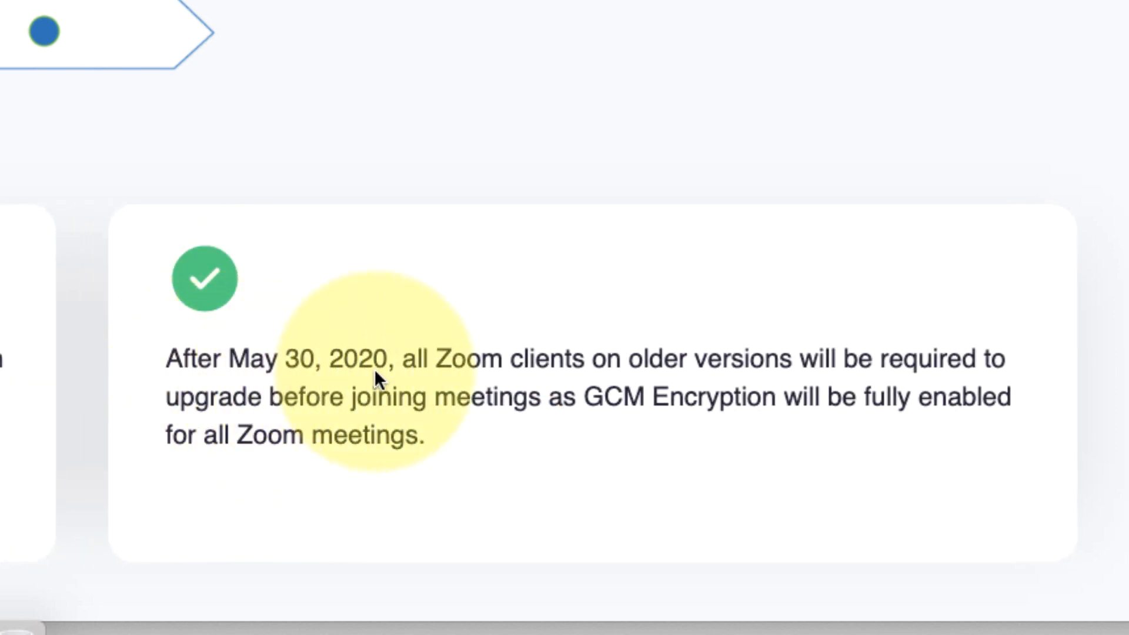
pyautogui.moveTo(663, 371)
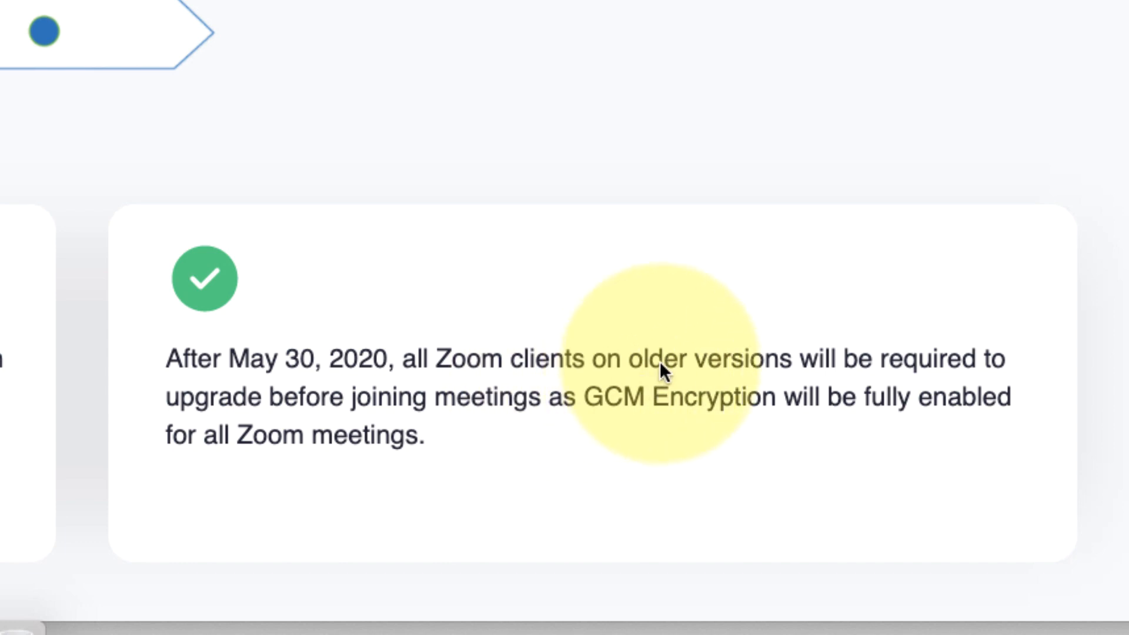
pyautogui.moveTo(371, 481)
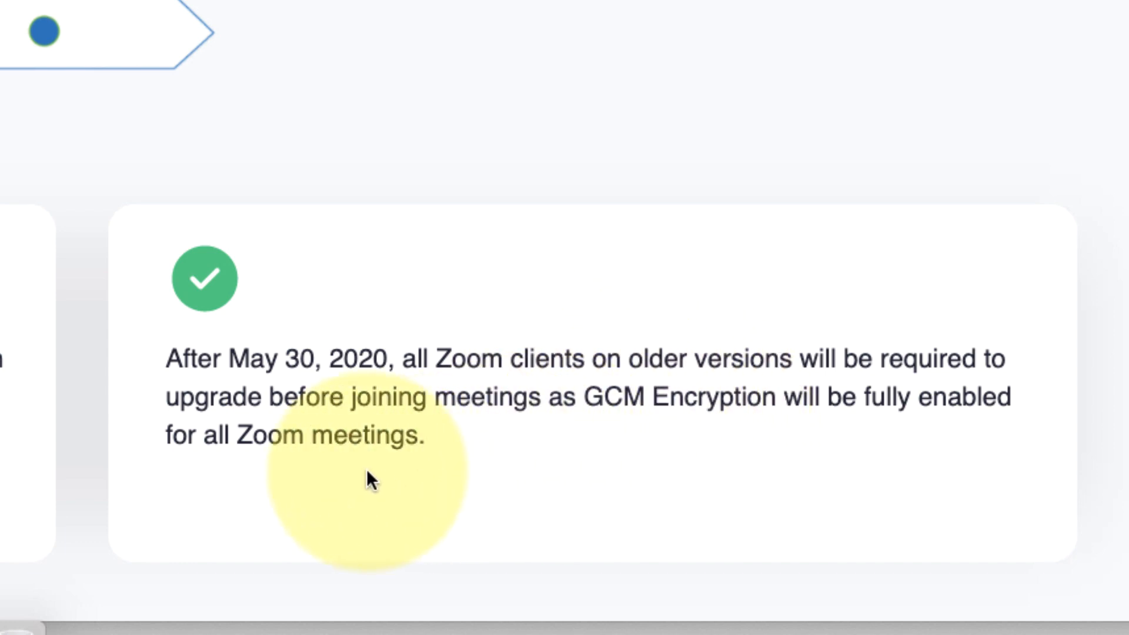
pyautogui.moveTo(453, 447)
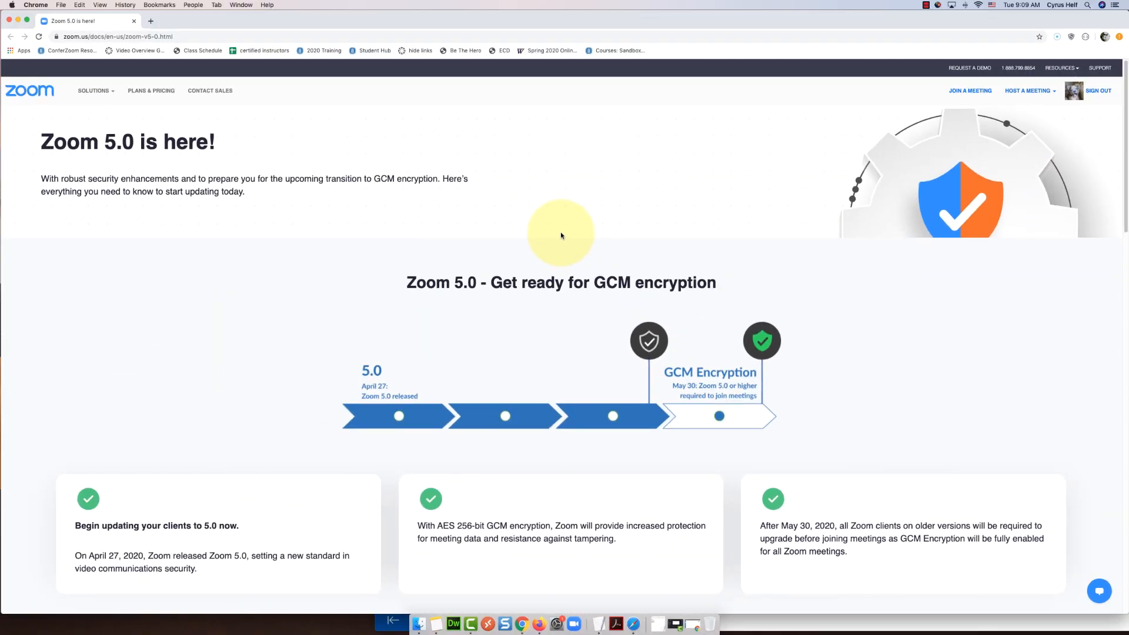
# - Open Finder's Applications folder and select the zoom.us app at the bottom of the list
pyautogui.scroll(-3)
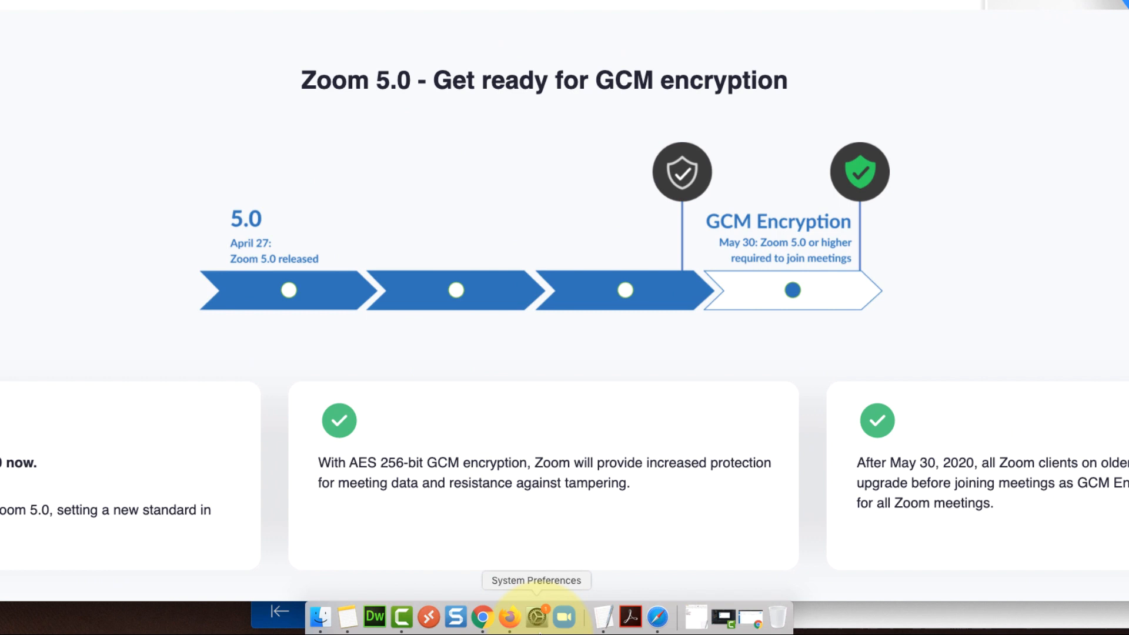
pyautogui.moveTo(564, 617)
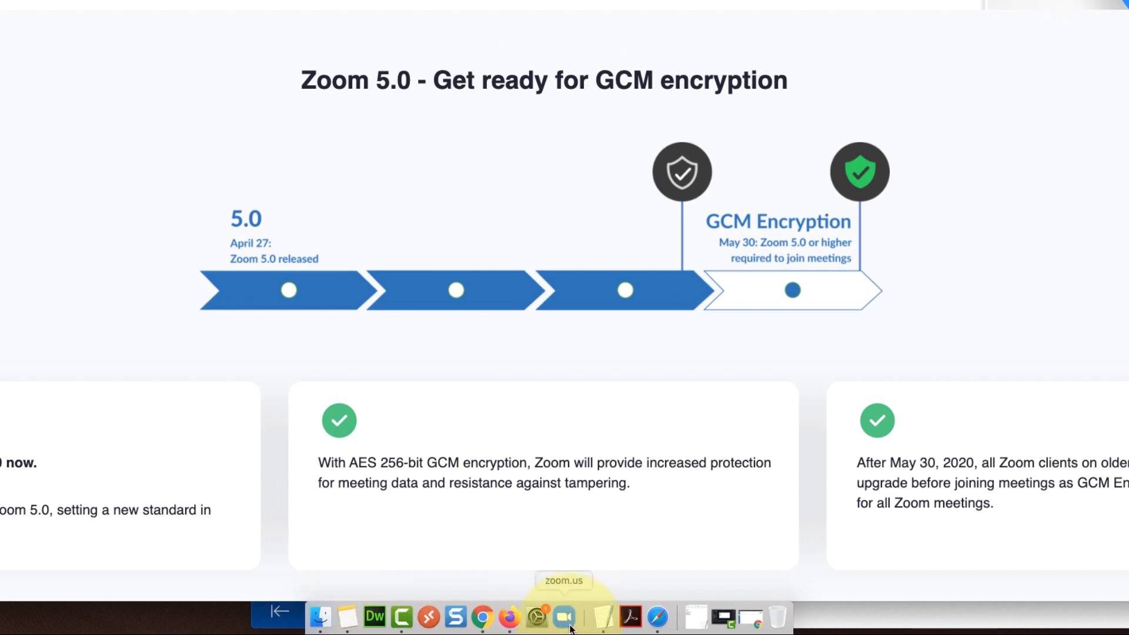
pyautogui.moveTo(319, 617)
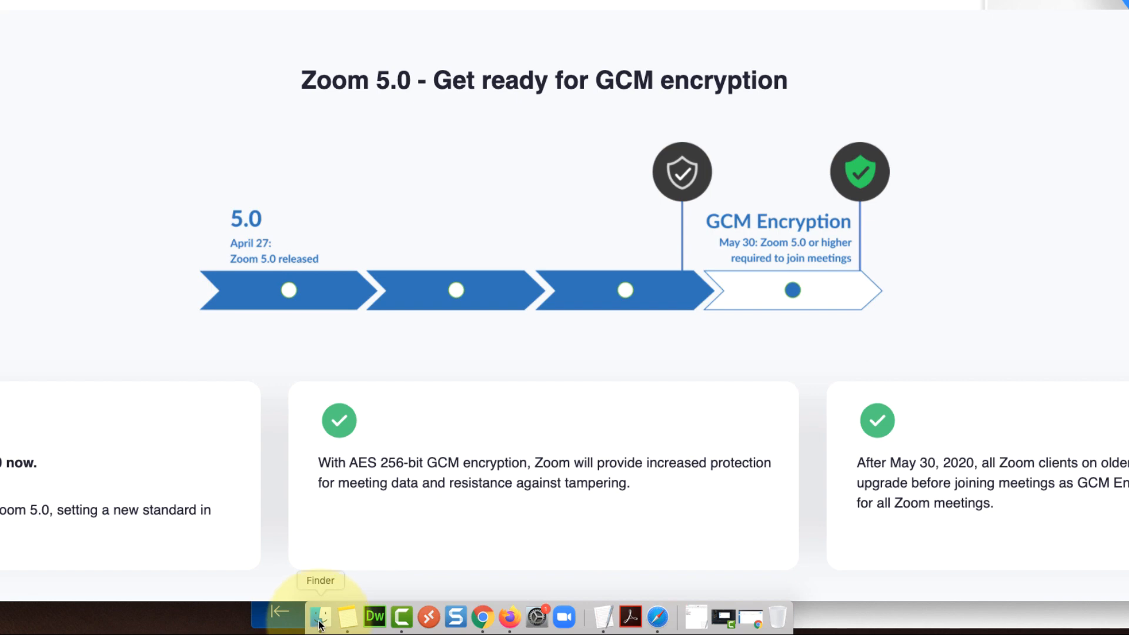
pyautogui.click(319, 617)
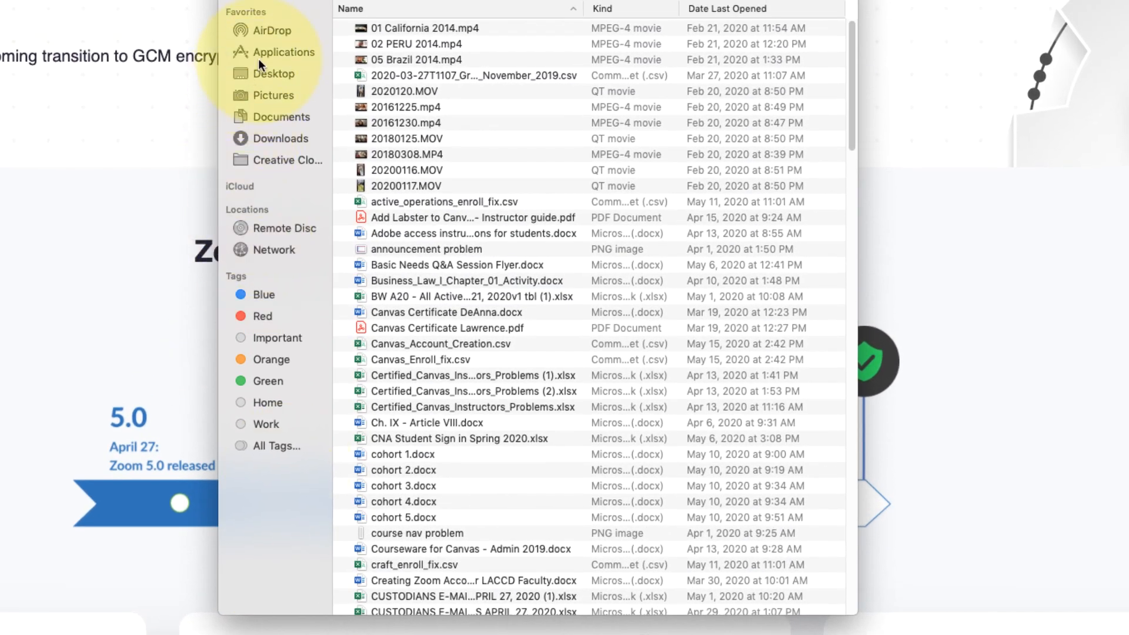
pyautogui.click(282, 51)
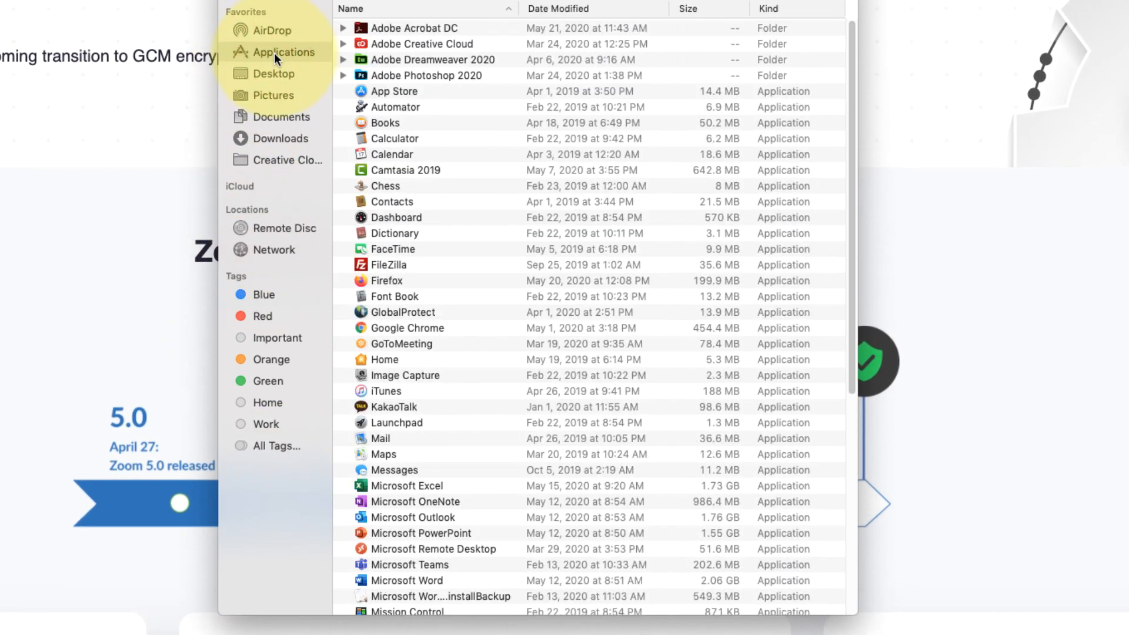
pyautogui.moveTo(449, 100)
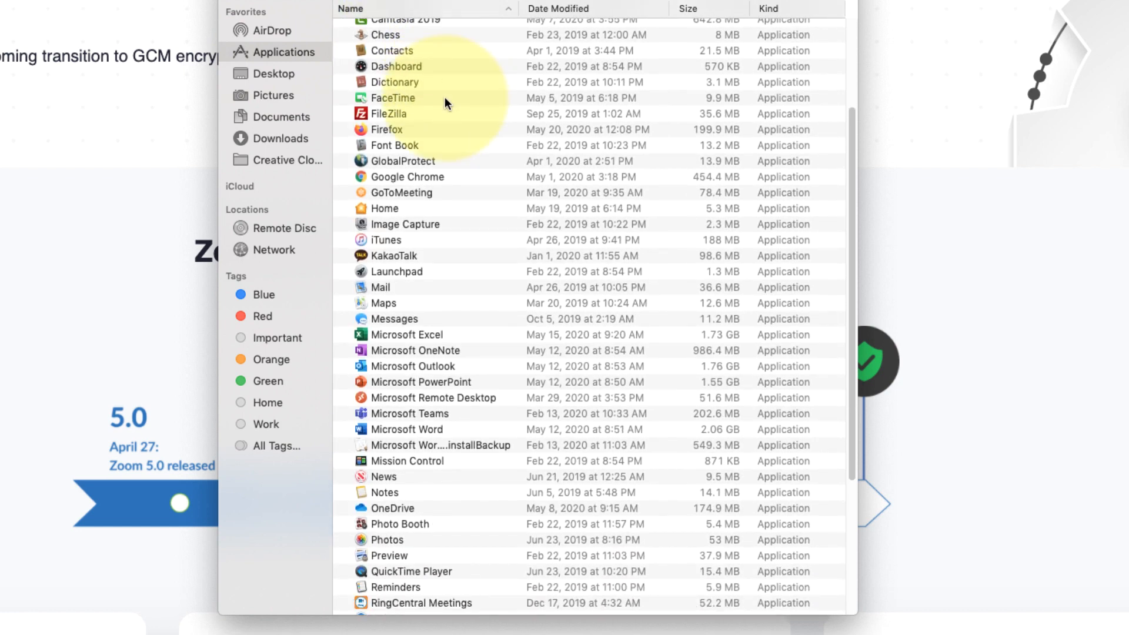
pyautogui.scroll(-3)
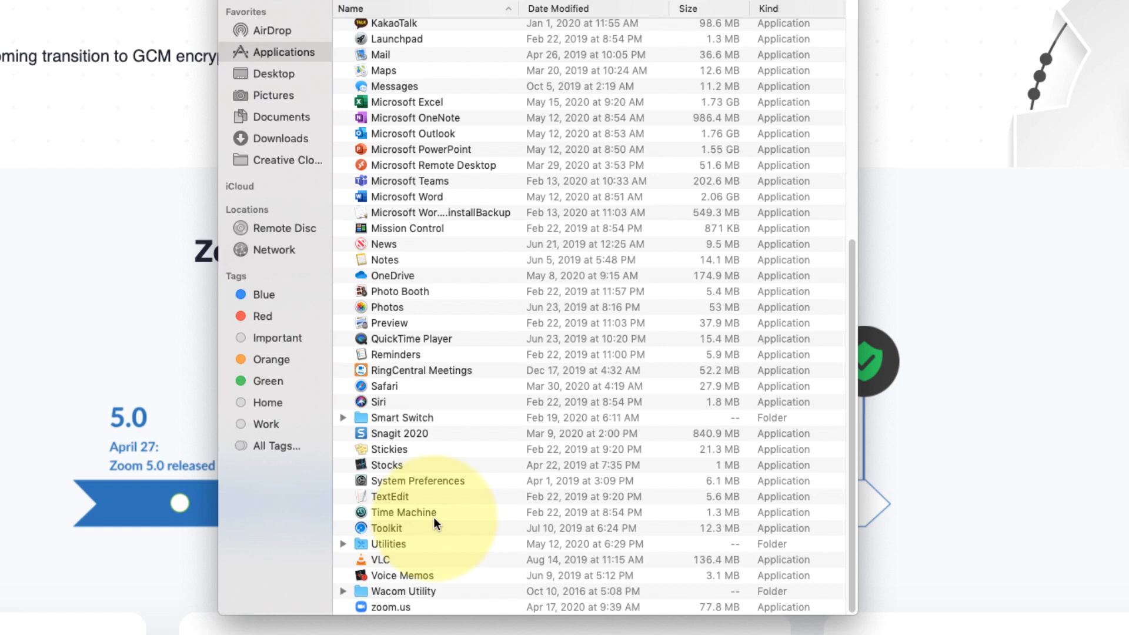
pyautogui.click(390, 607)
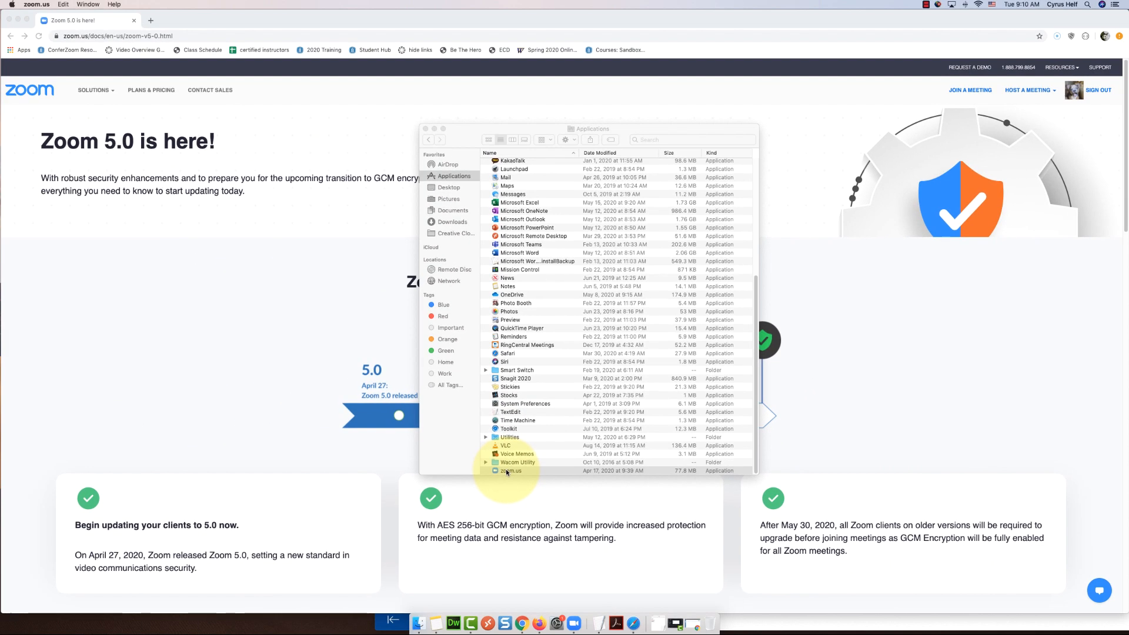
# - Launch zoom.us and run Check for Updates from the zoom.us menu
pyautogui.doubleClick(510, 471)
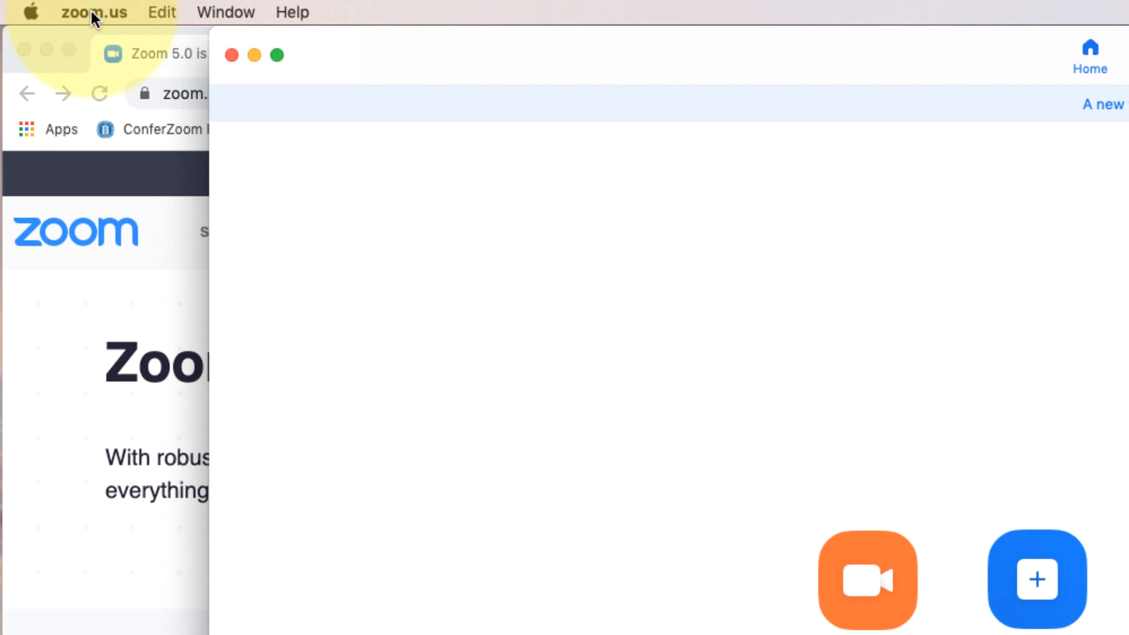
pyautogui.click(93, 12)
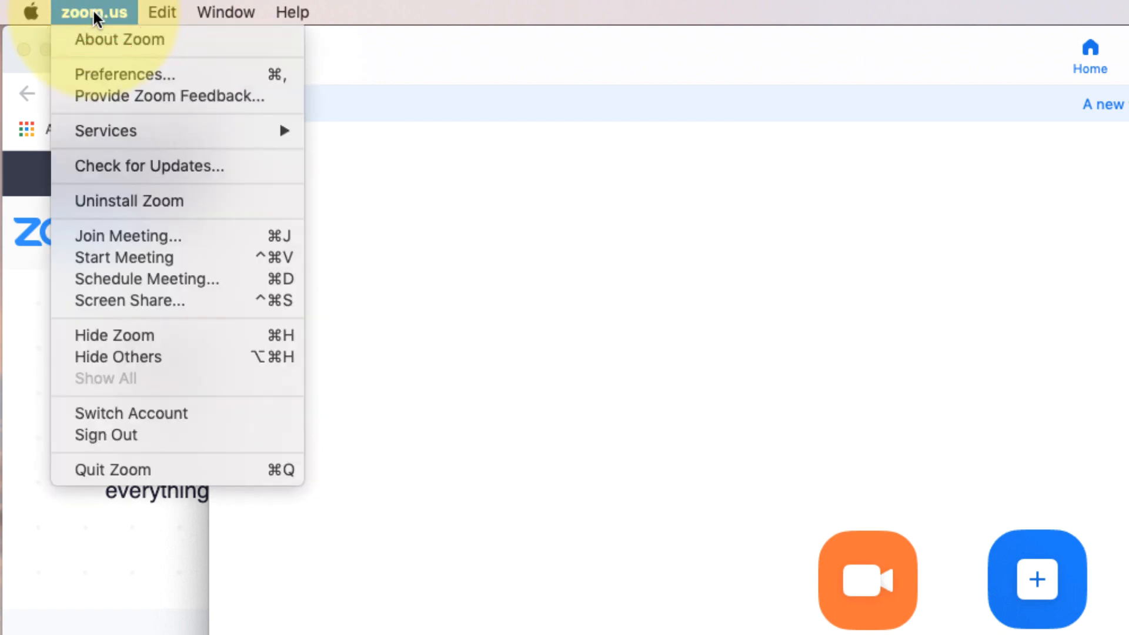
pyautogui.moveTo(176, 165)
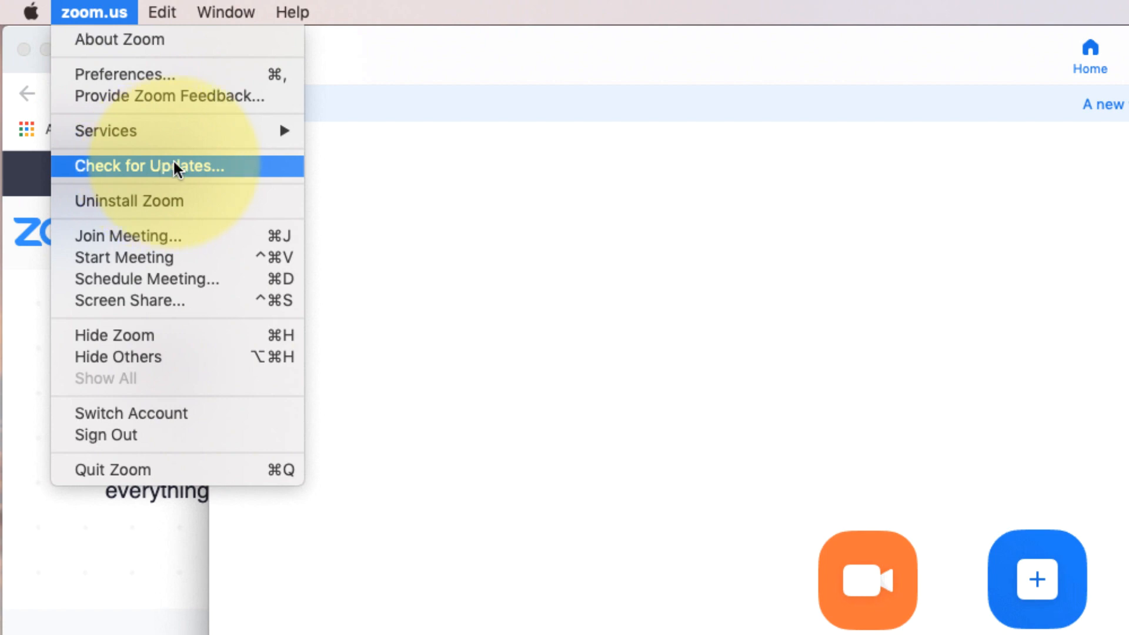
pyautogui.click(149, 165)
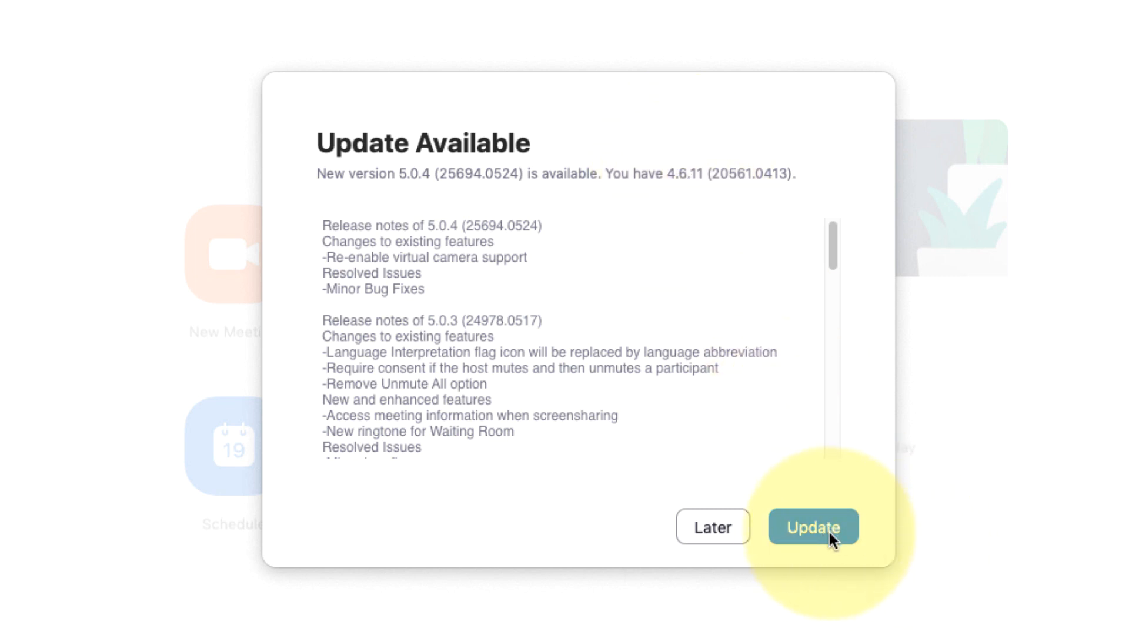
# - Download the 5.0.4 update and launch the Zoom installer
pyautogui.click(813, 527)
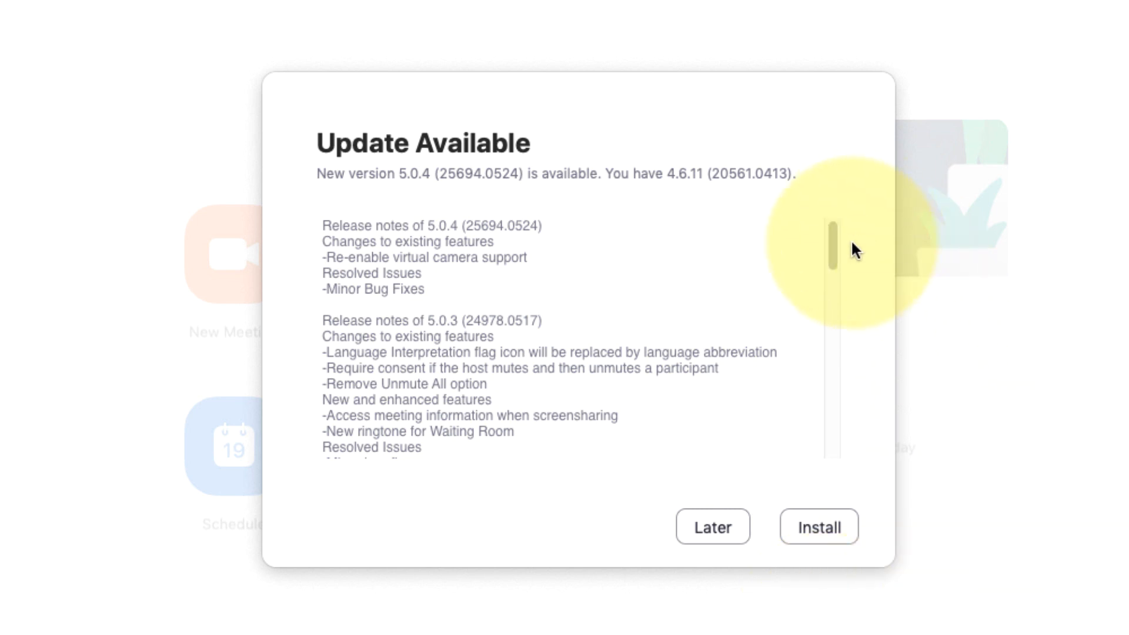
pyautogui.click(818, 527)
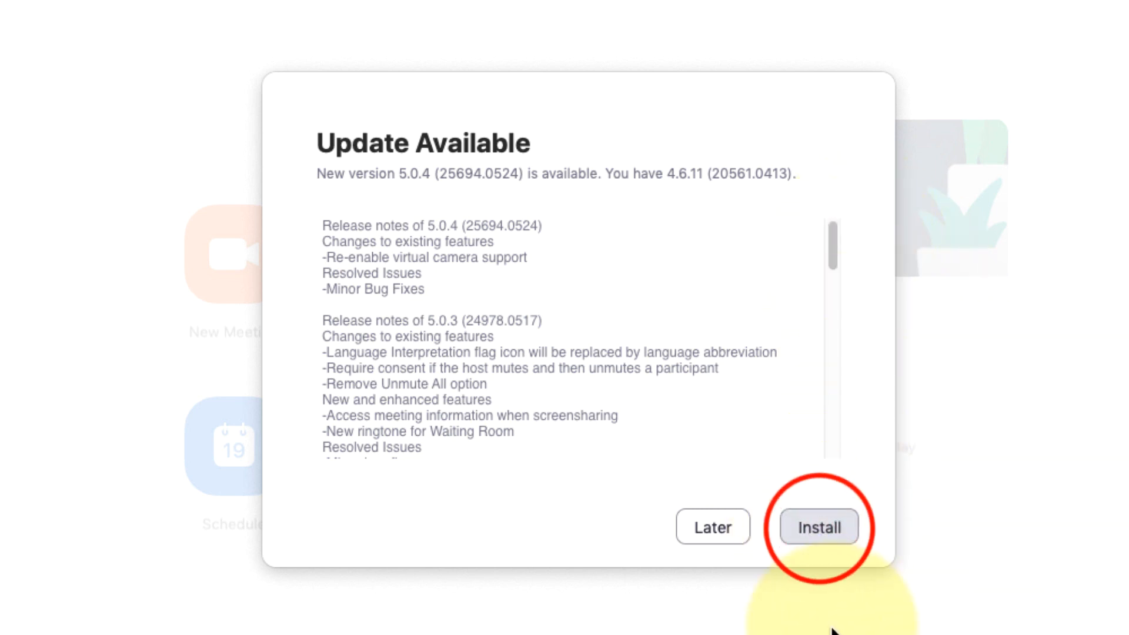
pyautogui.click(818, 526)
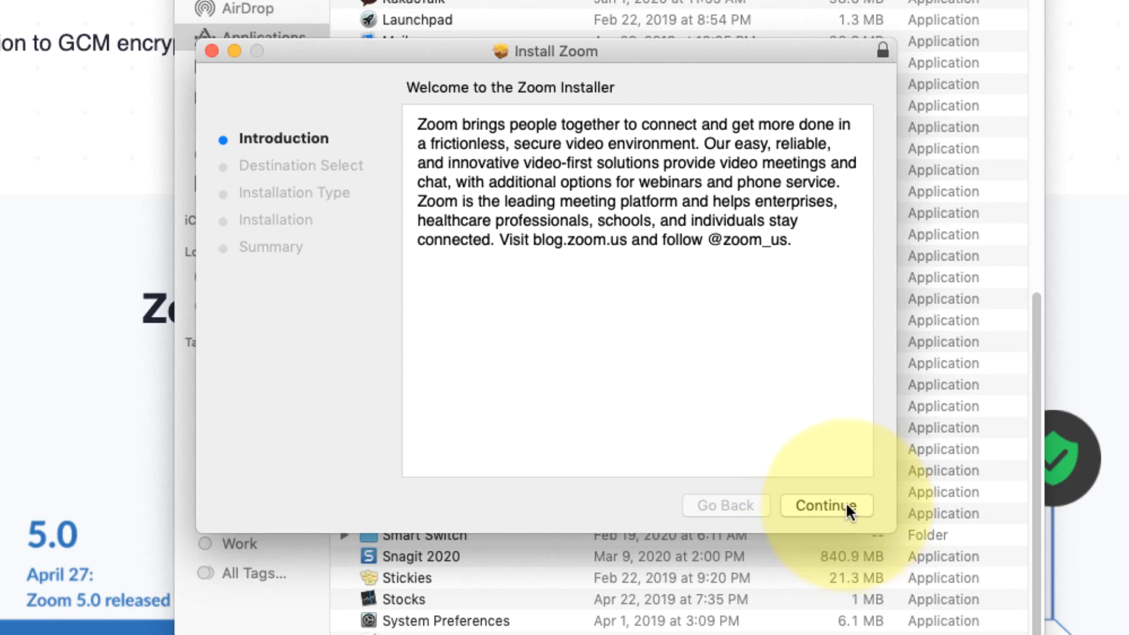
# - Install Zoom for all users with the admin password, then close the finished installer
pyautogui.click(826, 505)
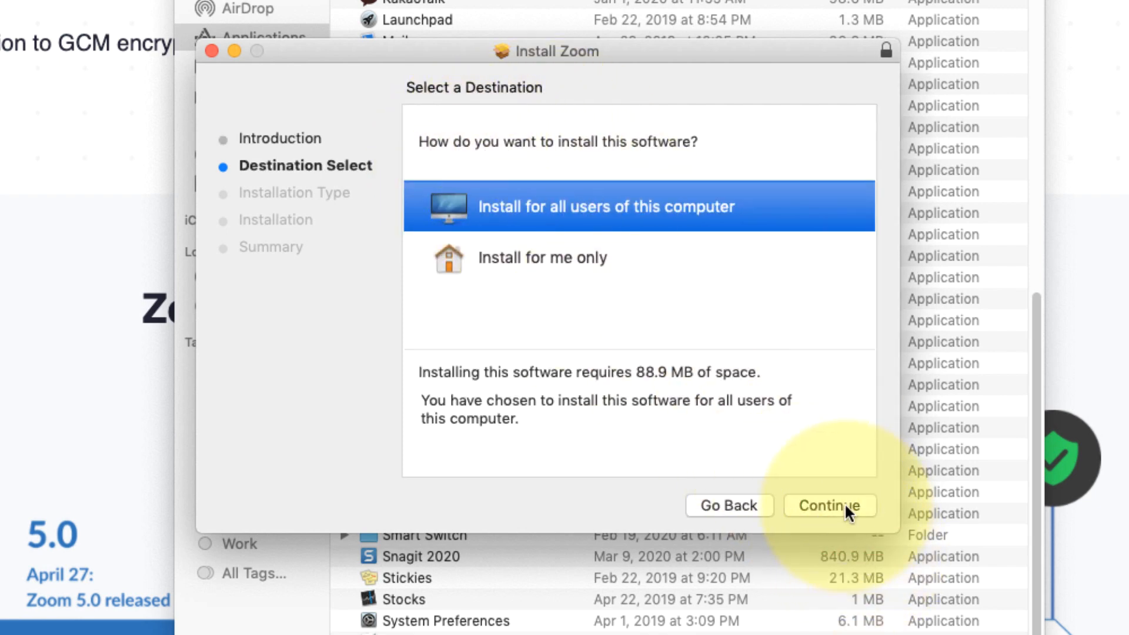
pyautogui.click(829, 505)
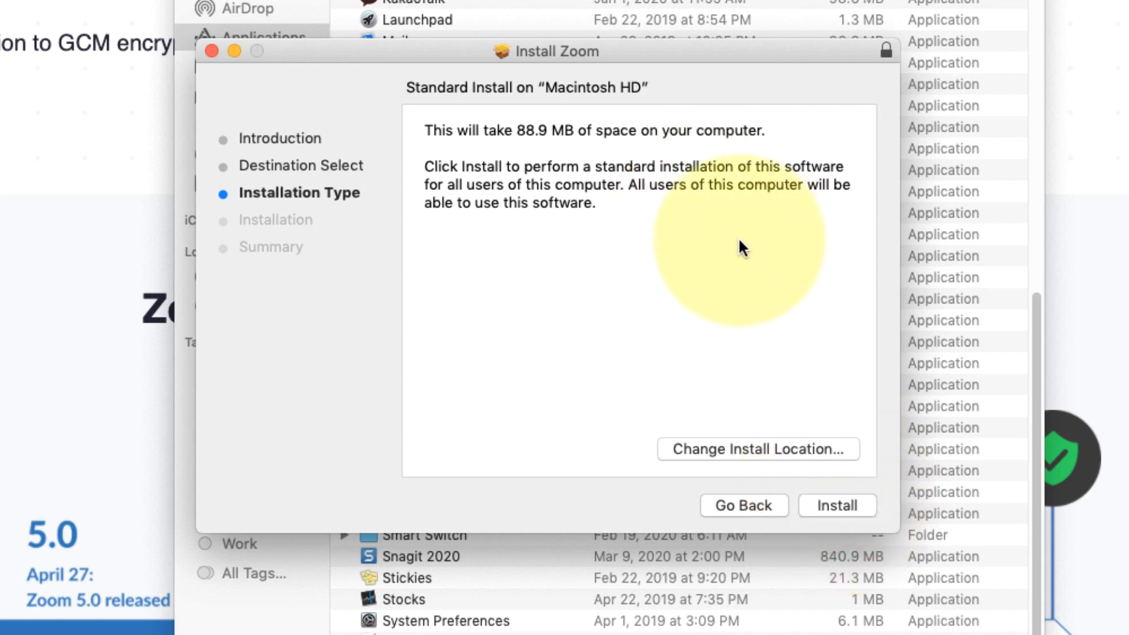
pyautogui.click(837, 505)
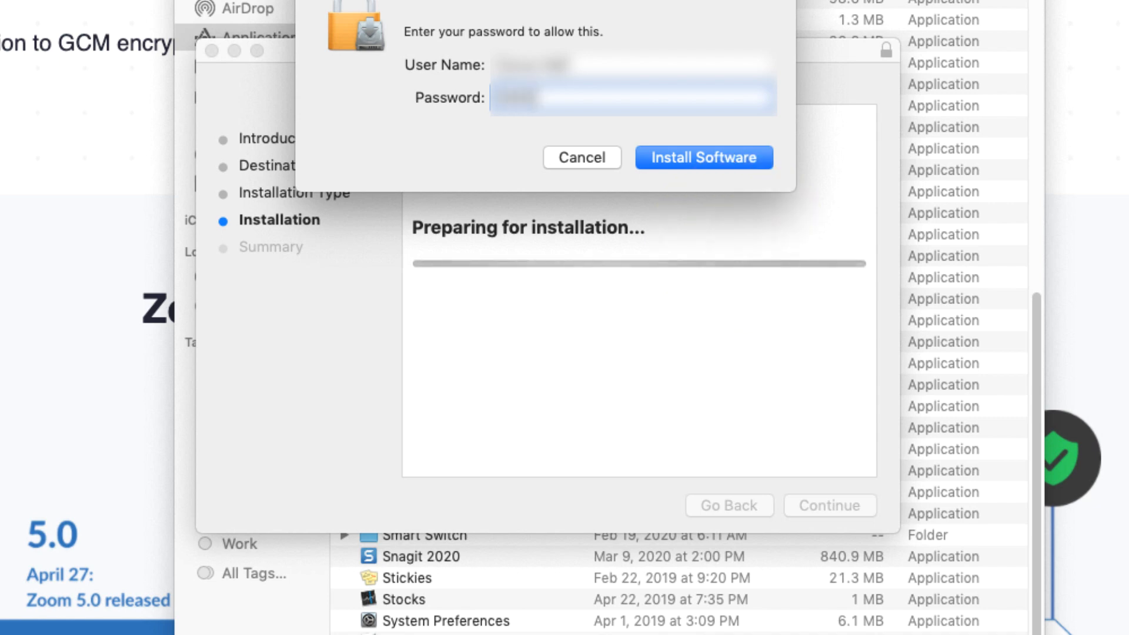
pyautogui.click(703, 157)
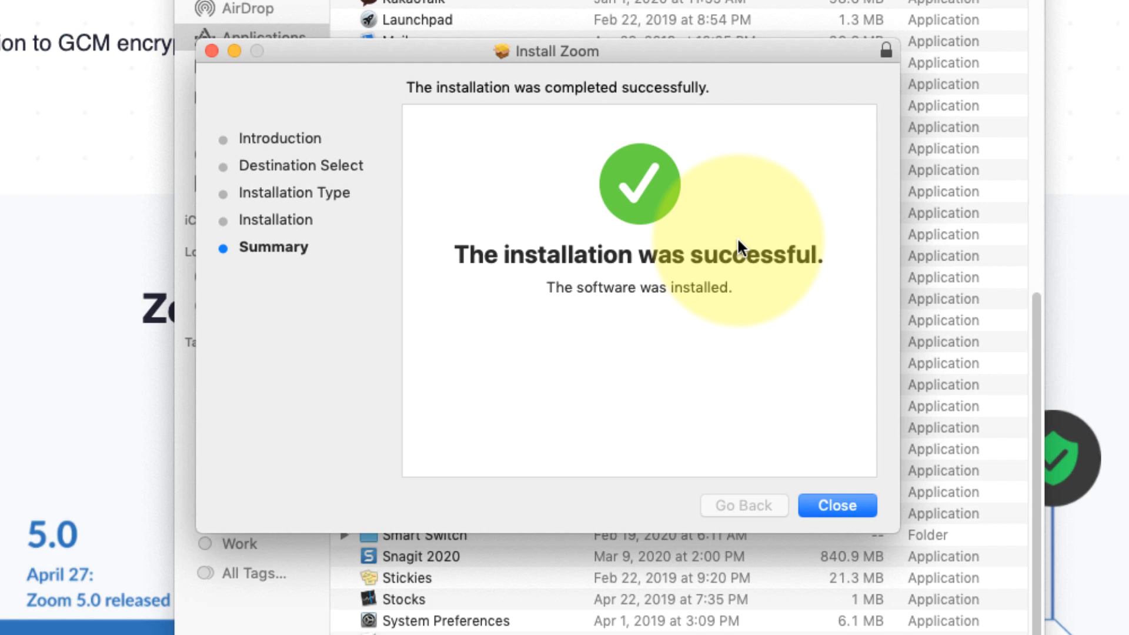
pyautogui.moveTo(857, 526)
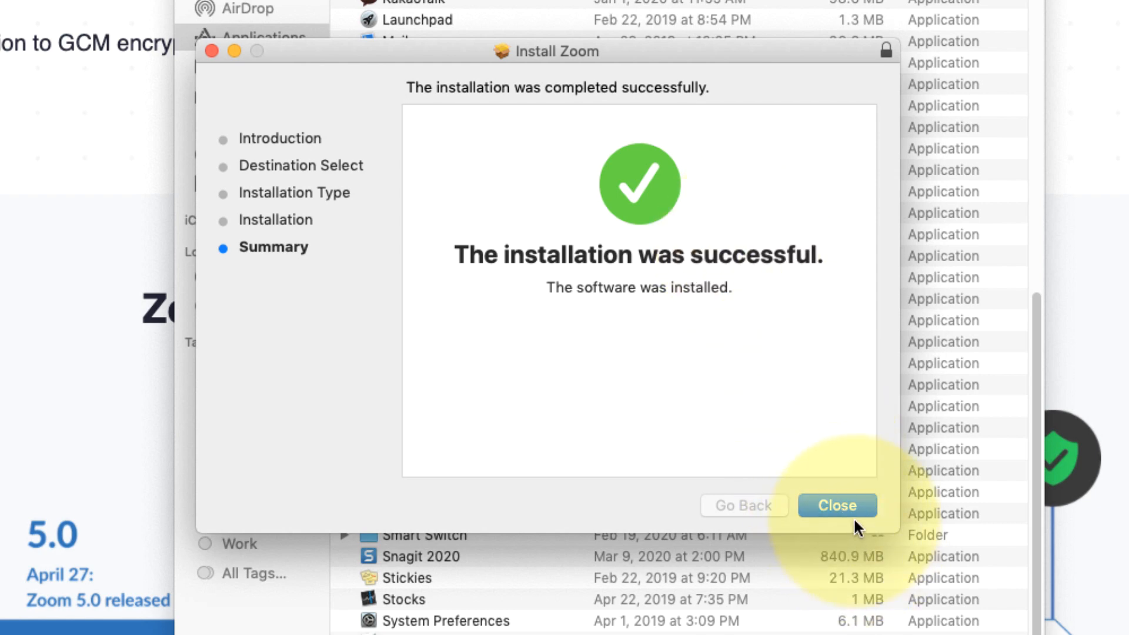
pyautogui.click(837, 504)
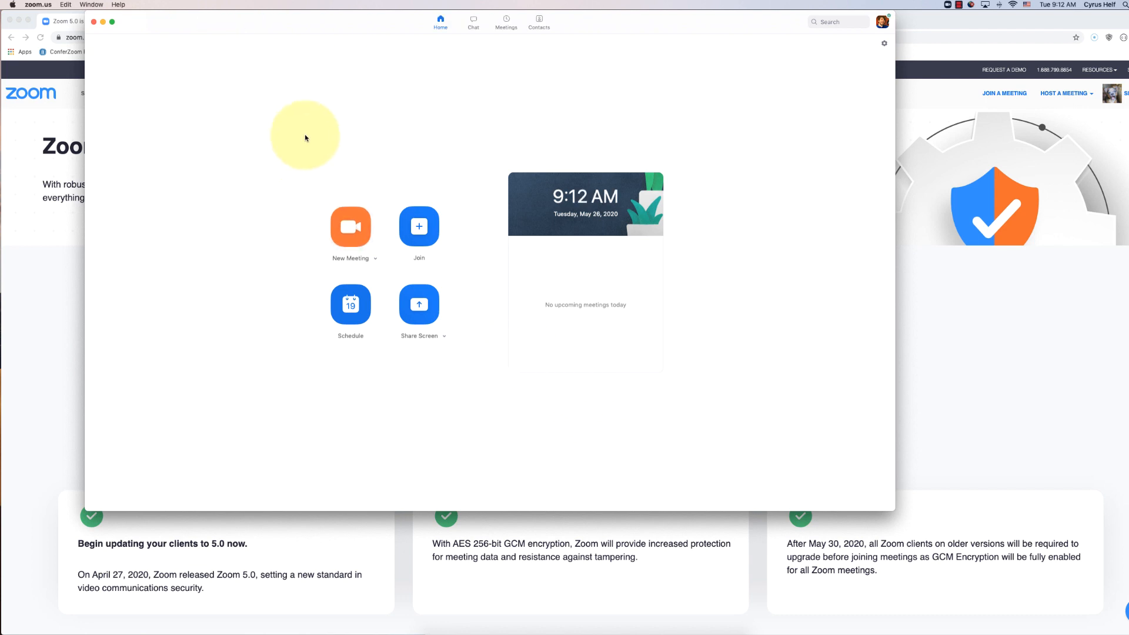
pyautogui.moveTo(524, 45)
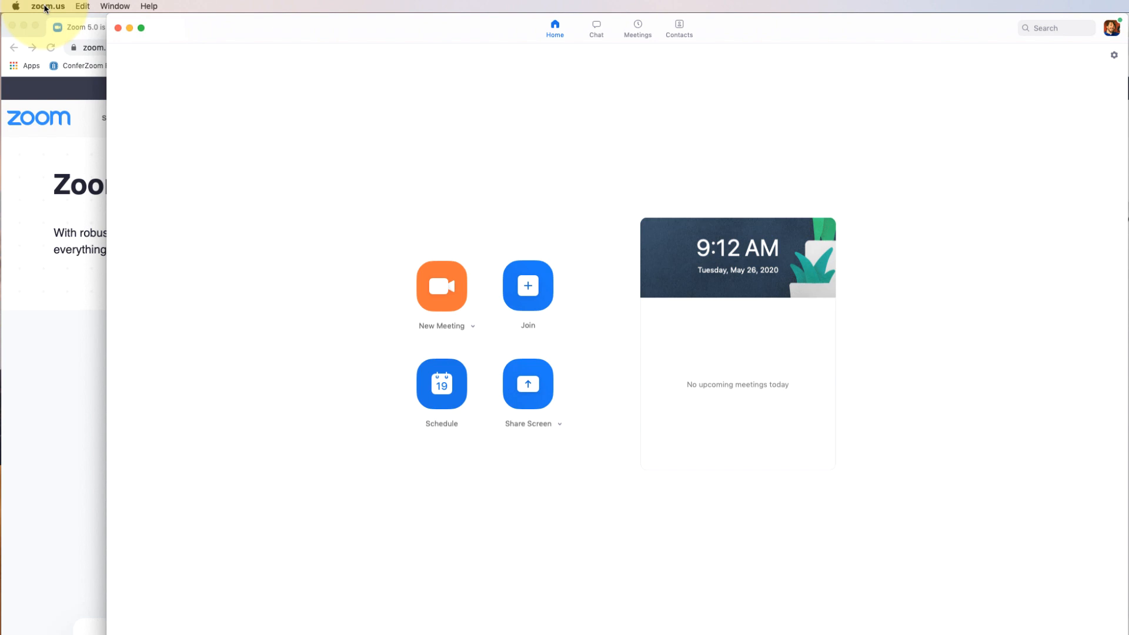
# - Open the zoom.us application menu to reach About Zoom
pyautogui.click(48, 6)
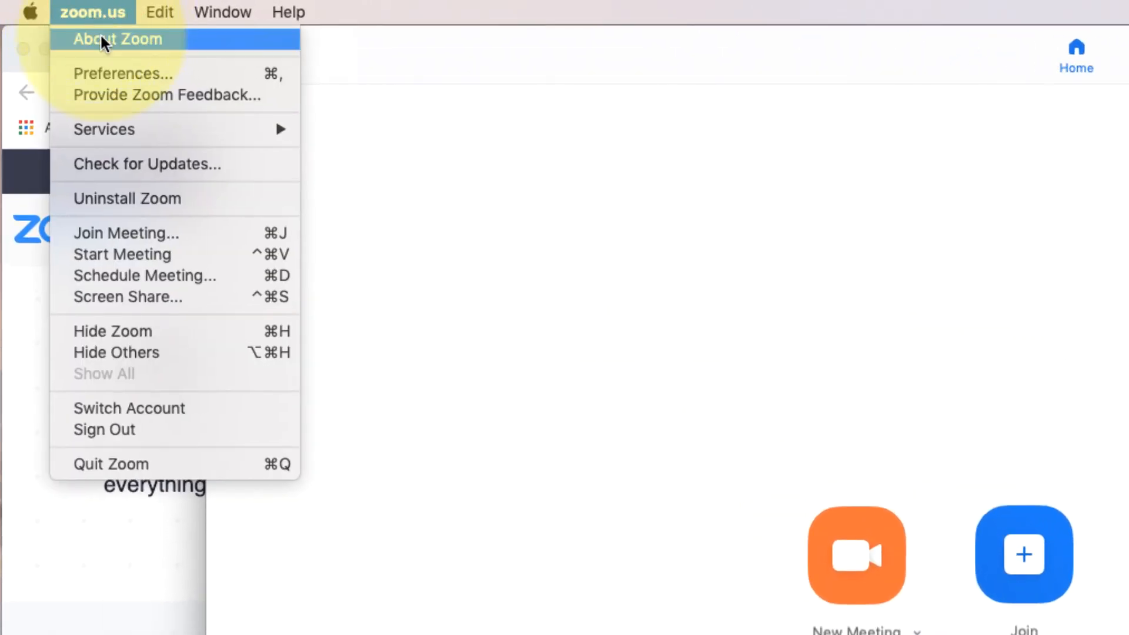
pyautogui.moveTo(103, 129)
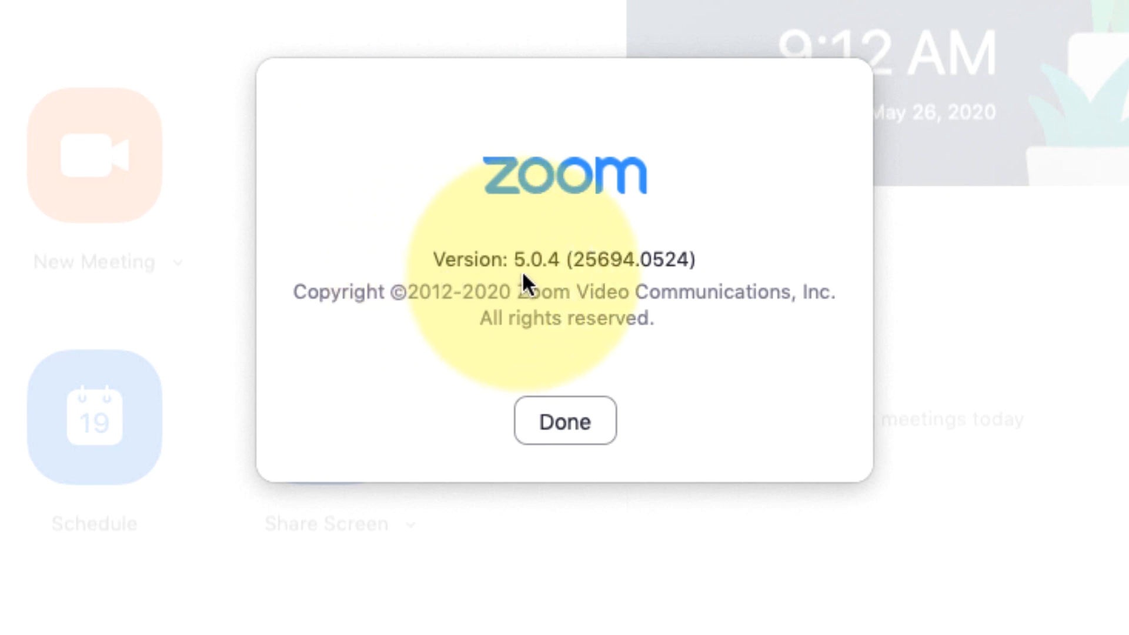
pyautogui.moveTo(641, 416)
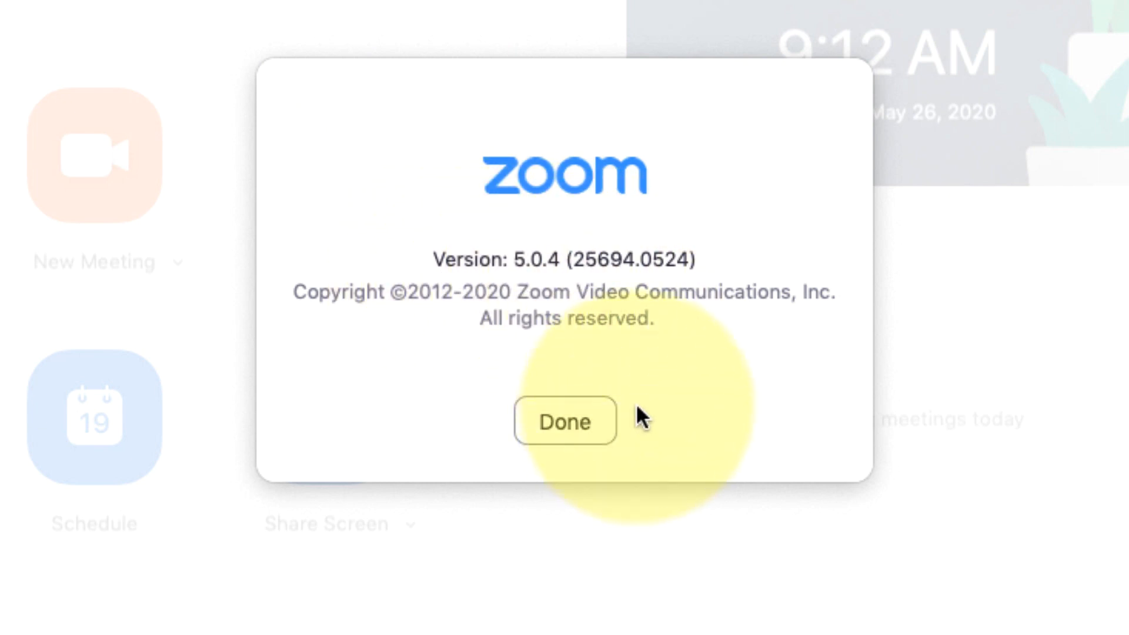